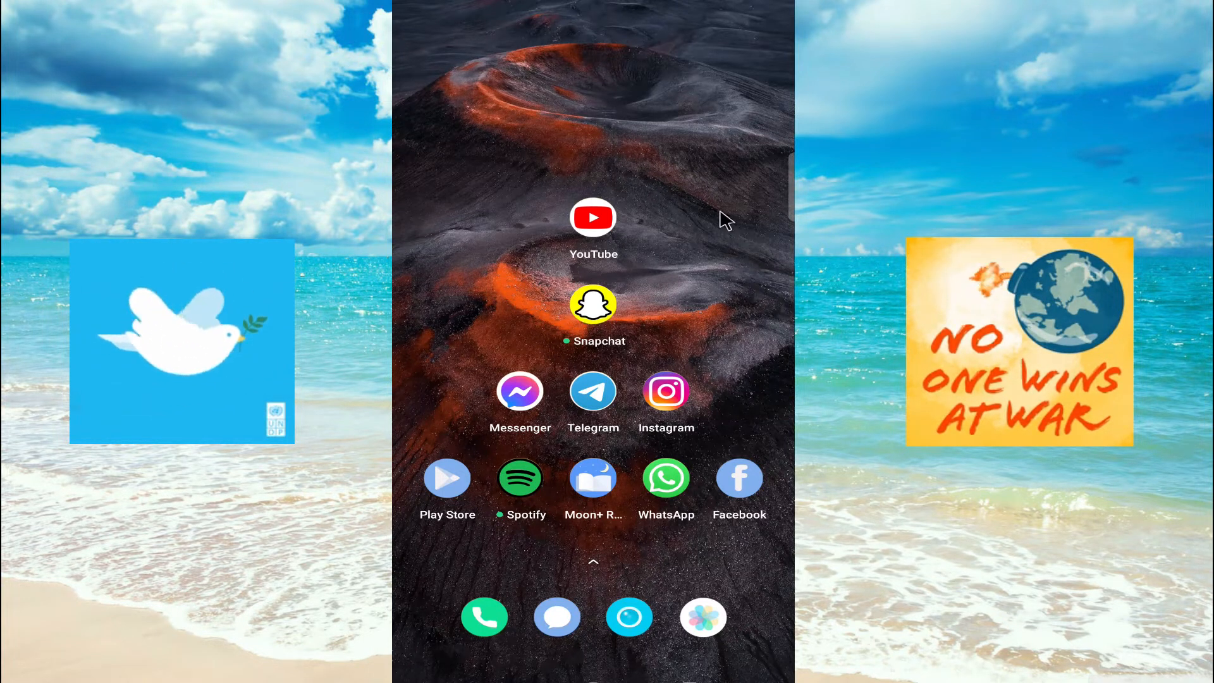
pyautogui.moveTo(635, 240)
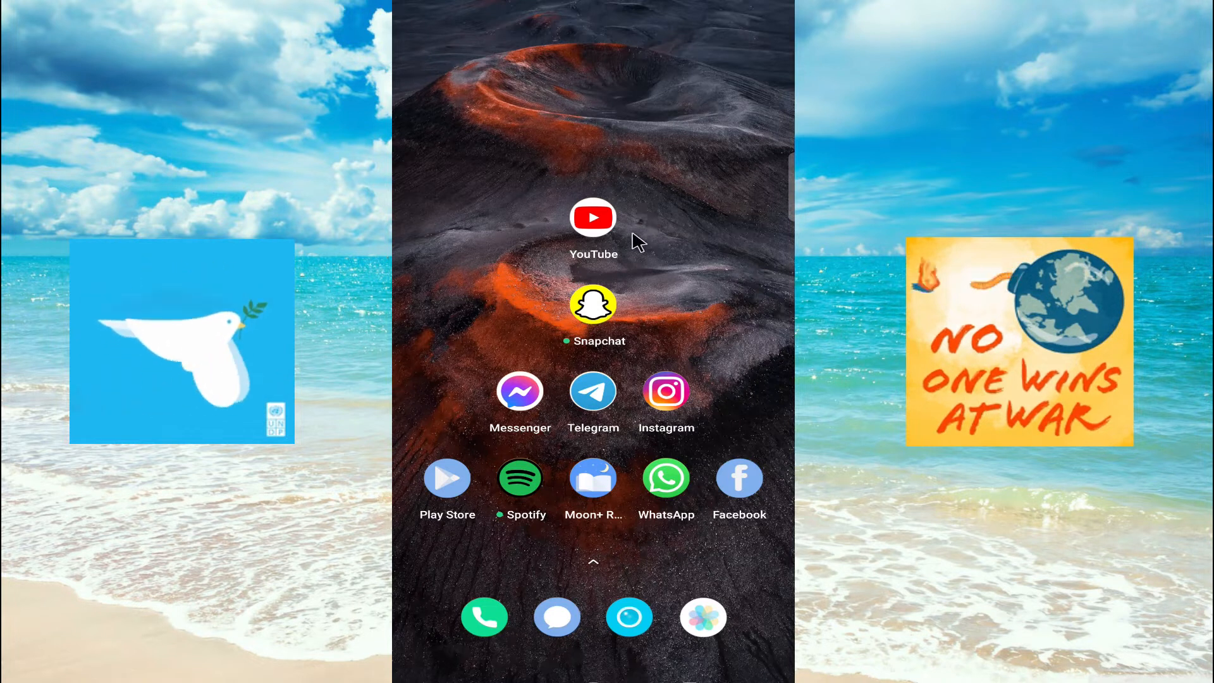
# Launch YouTube from the Android home screen to reach its home feed
pyautogui.click(593, 217)
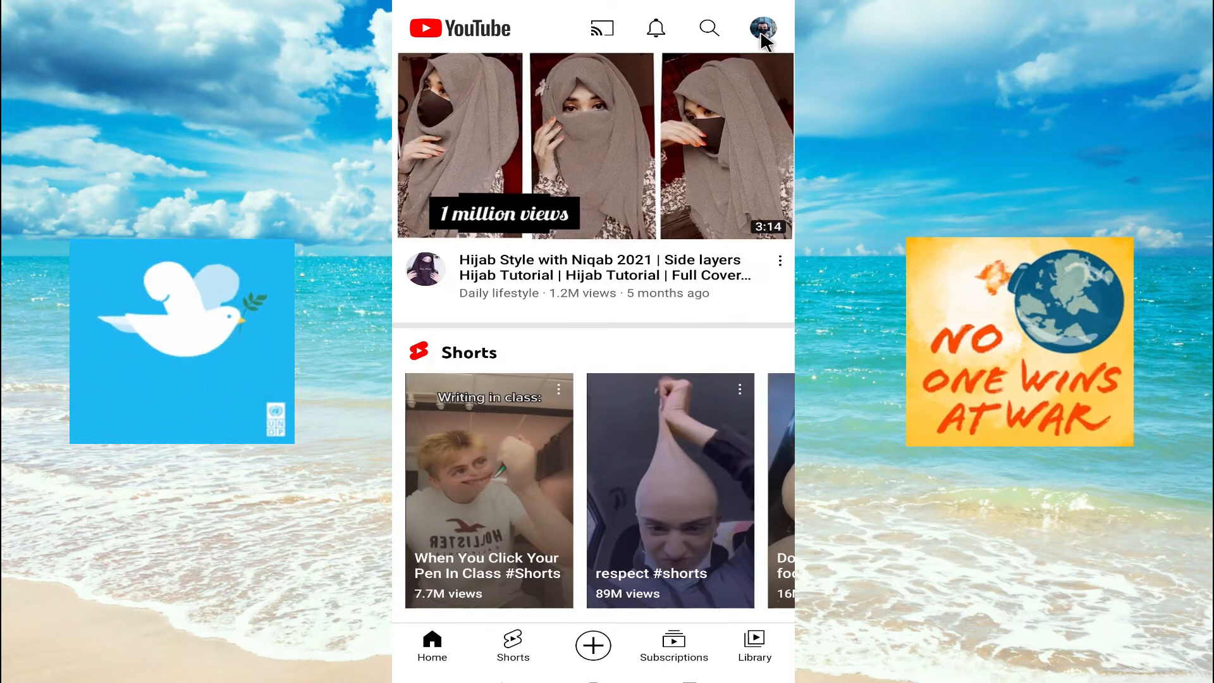
# Open the profile menu and go to 'Manage your Google Account'
pyautogui.click(762, 28)
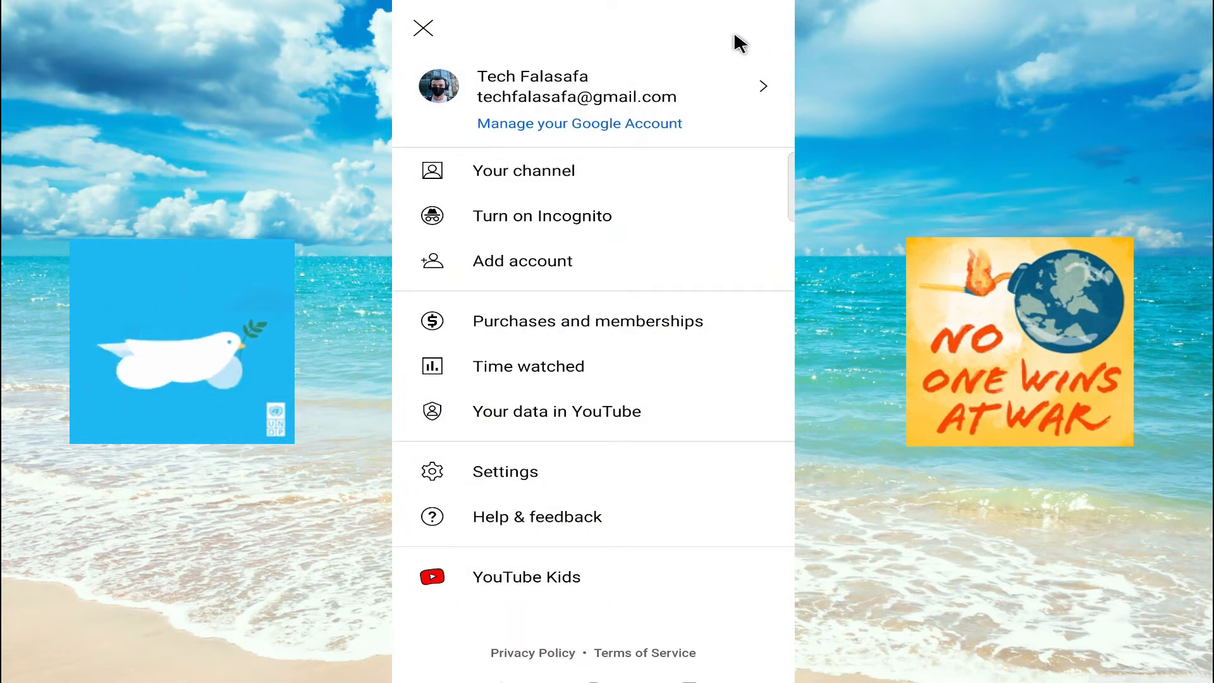
pyautogui.moveTo(583, 134)
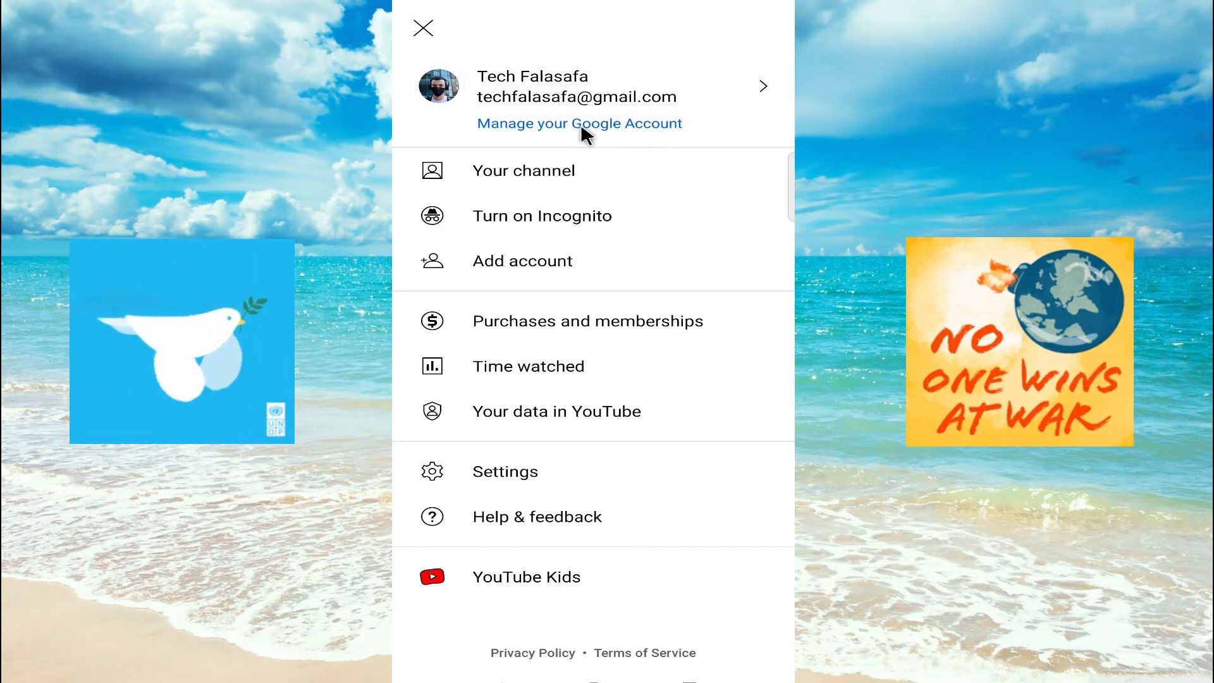
pyautogui.moveTo(620, 138)
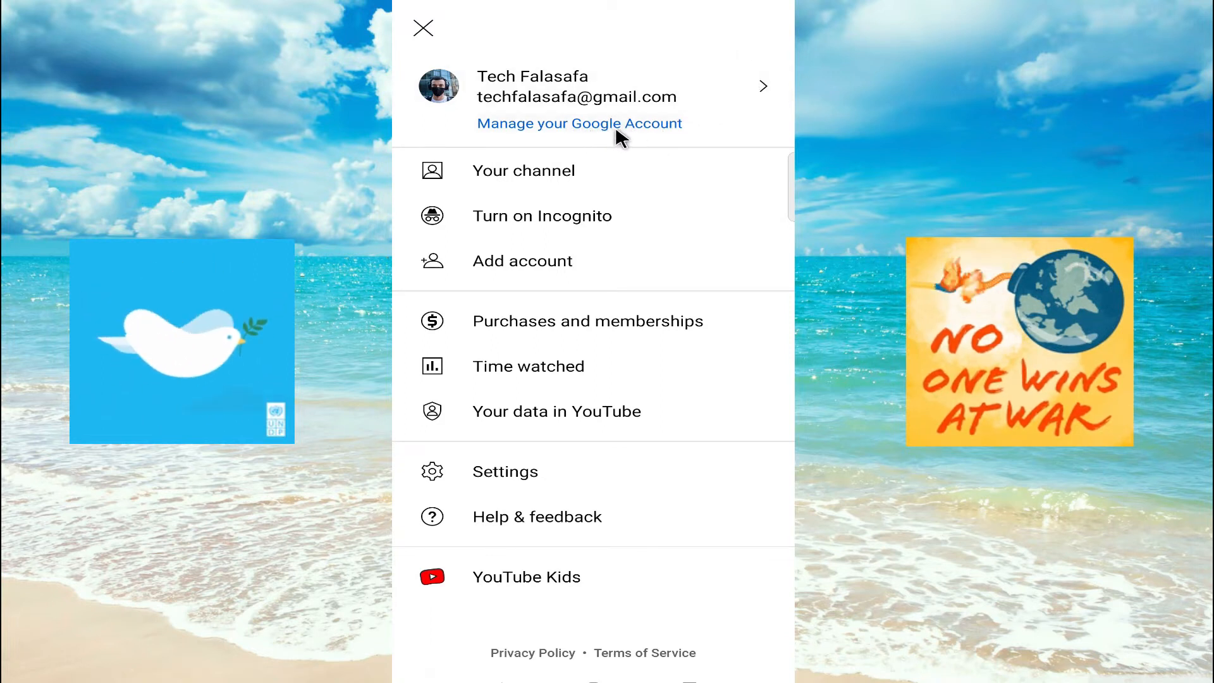
pyautogui.click(423, 28)
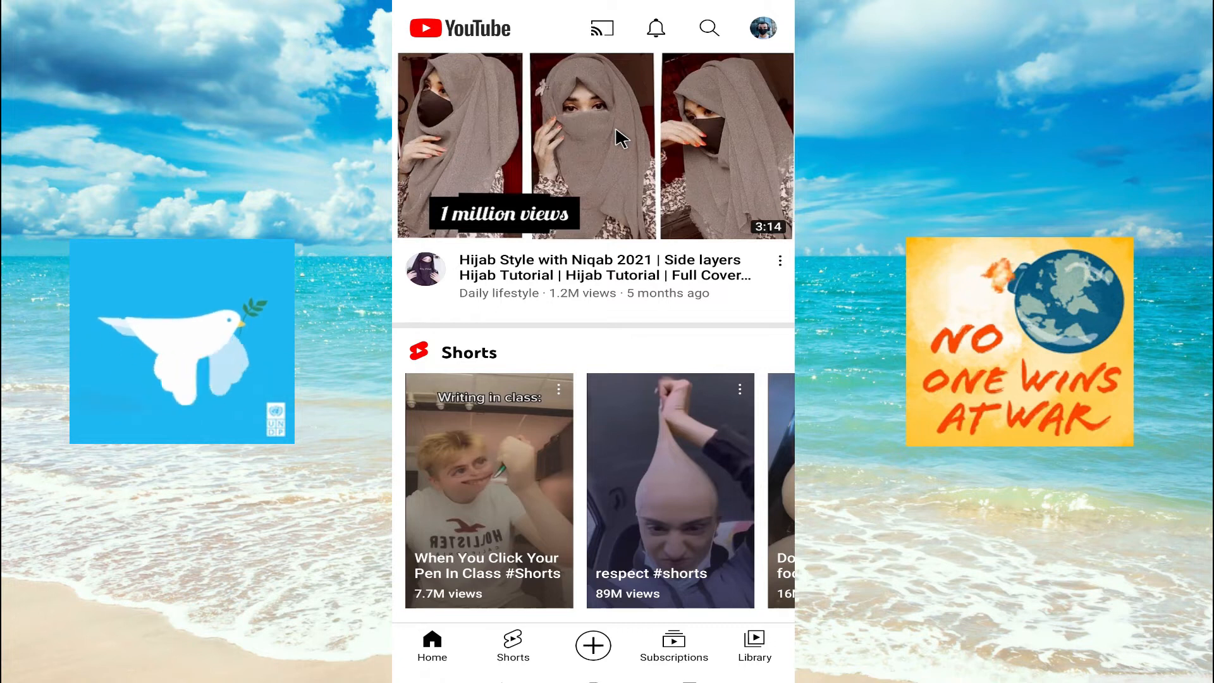
pyautogui.click(761, 28)
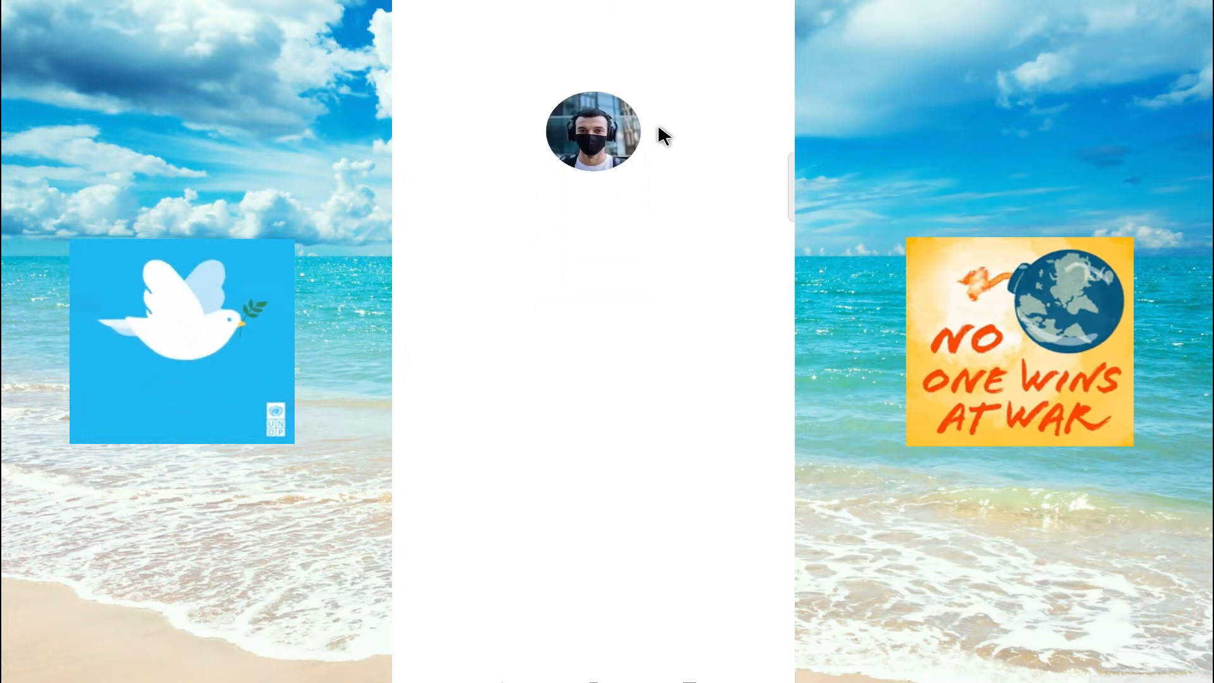
# Open the account switcher listing the two Google accounts on the phone
pyautogui.click(593, 131)
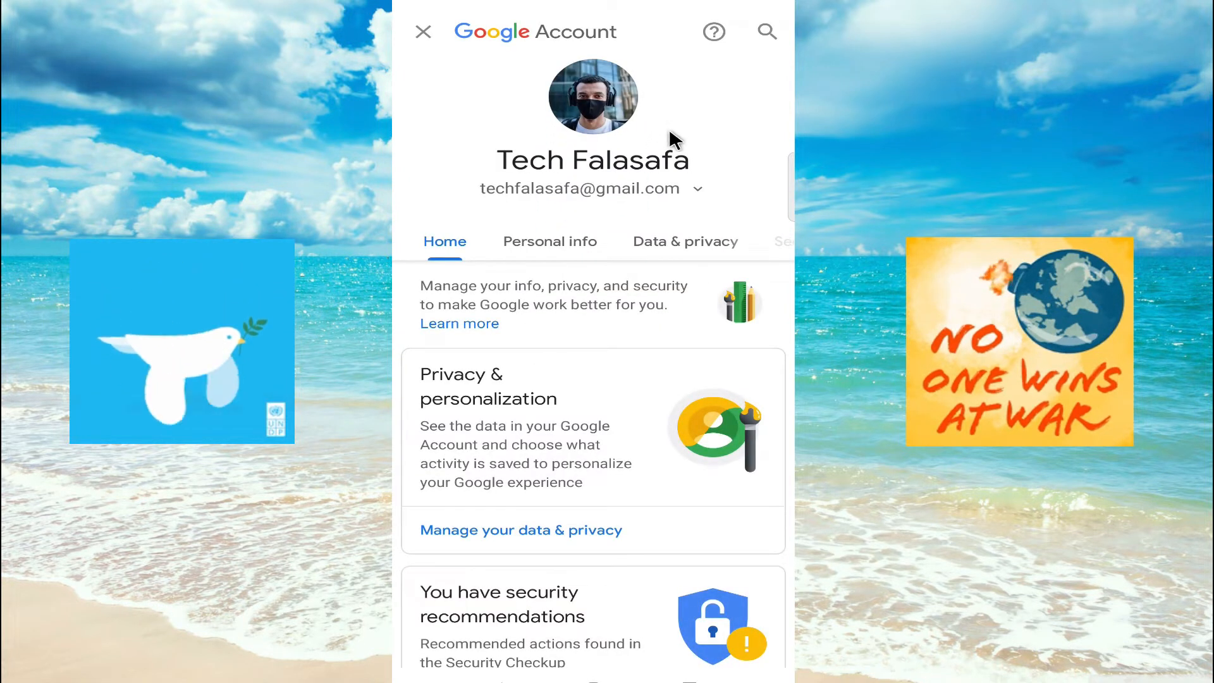
pyautogui.moveTo(704, 204)
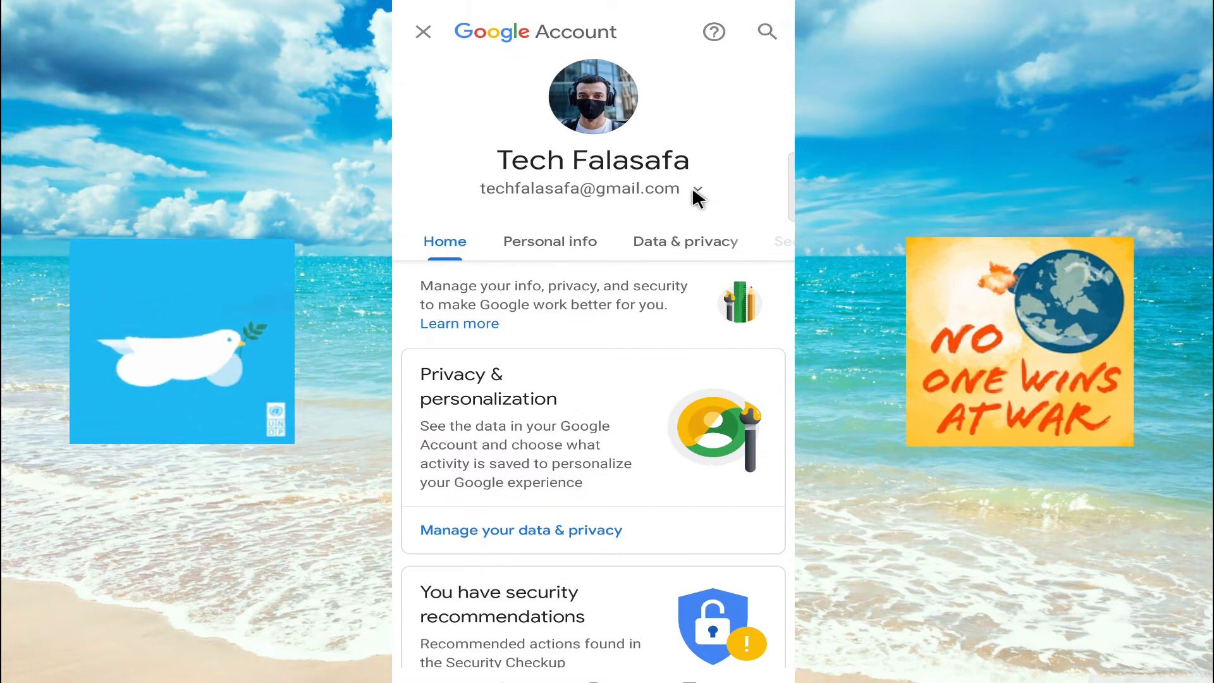
pyautogui.click(697, 191)
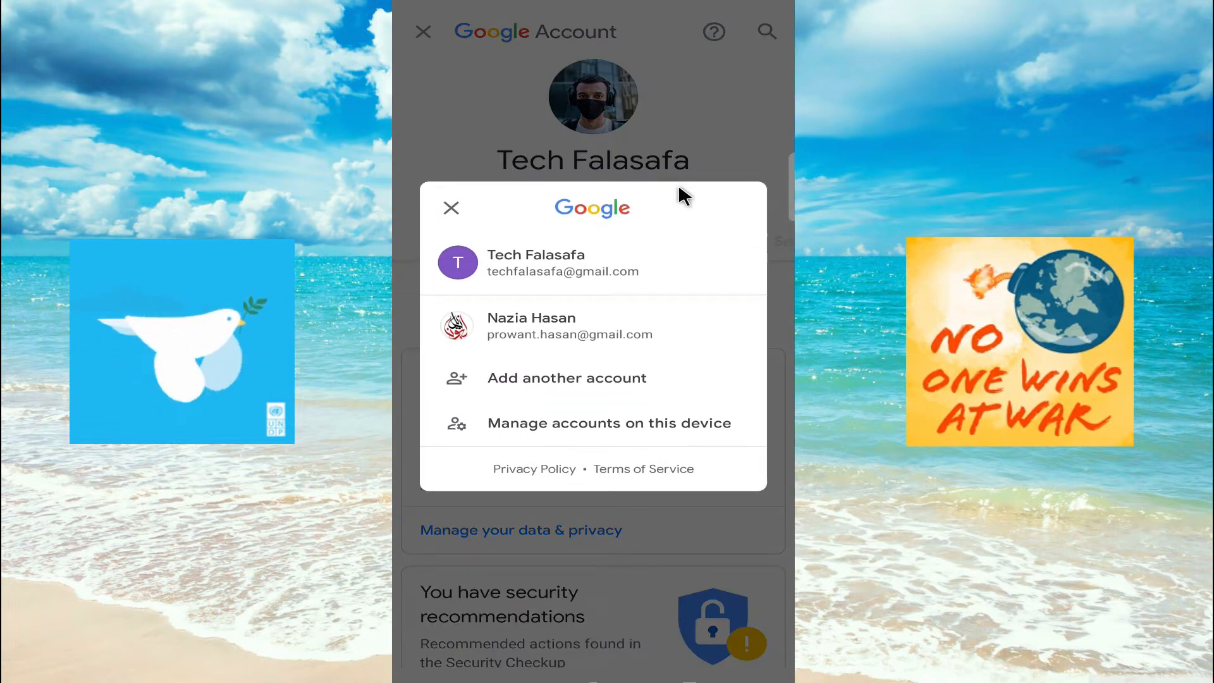
pyautogui.moveTo(608, 289)
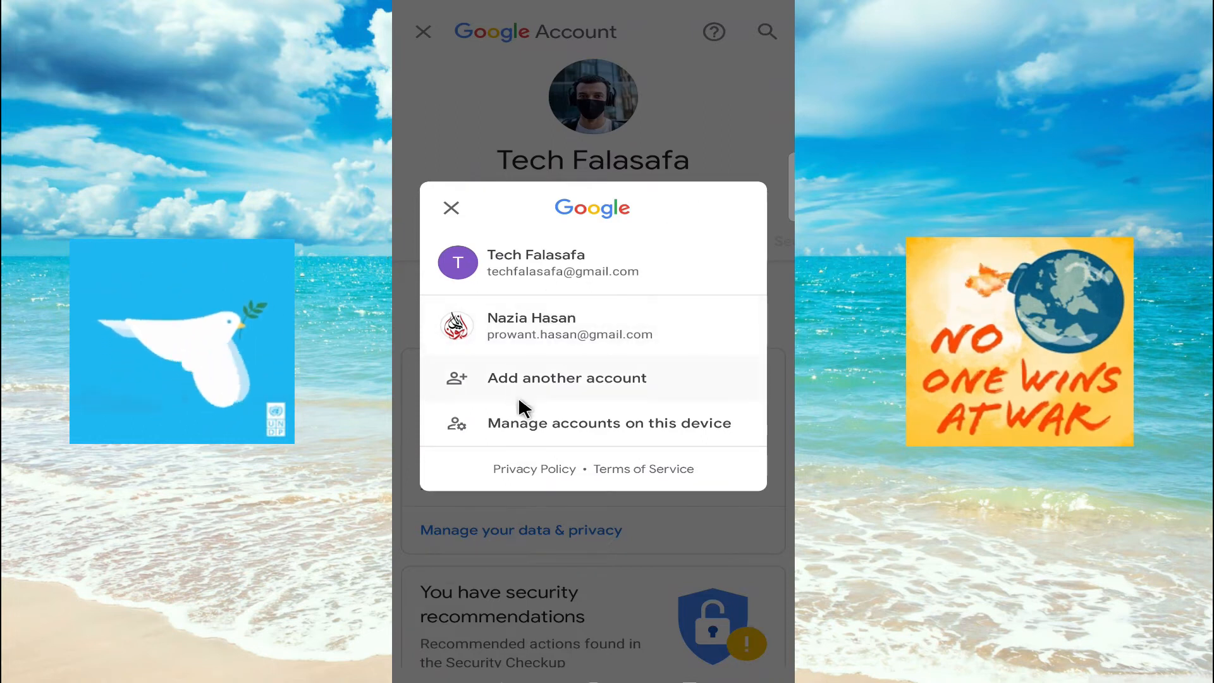
pyautogui.moveTo(631, 441)
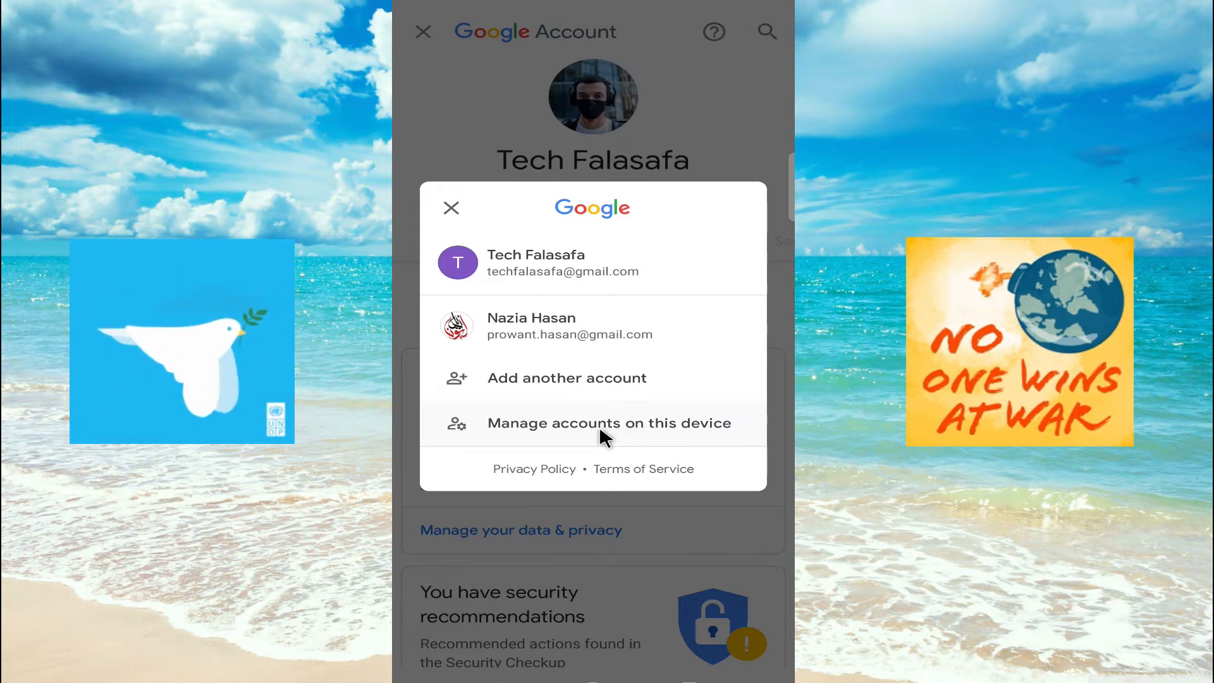
# Open Settings' accounts list and view the two synced Google accounts
pyautogui.click(607, 423)
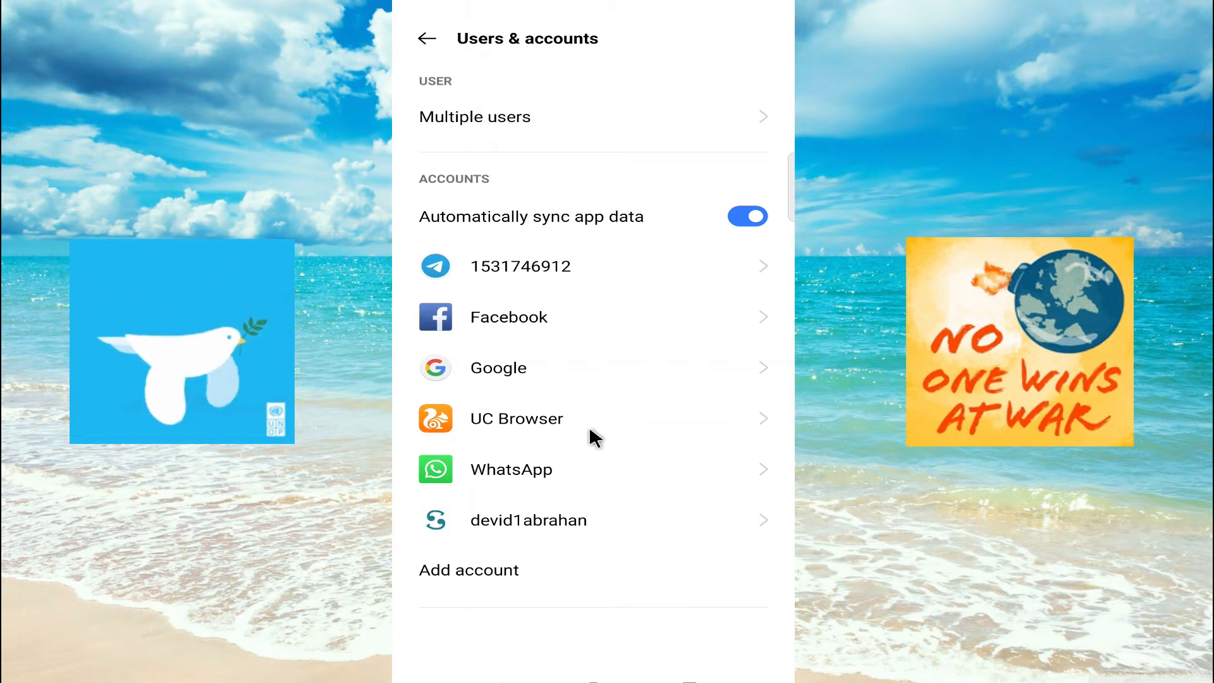
pyautogui.moveTo(594, 408)
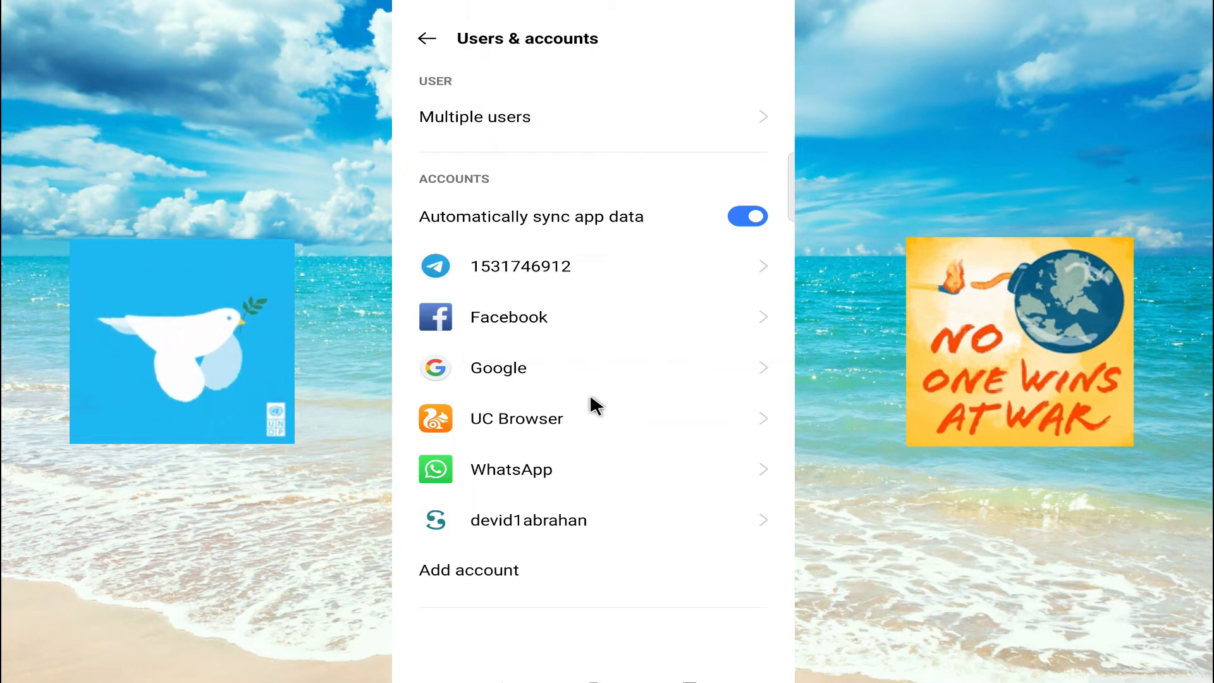
pyautogui.moveTo(580, 499)
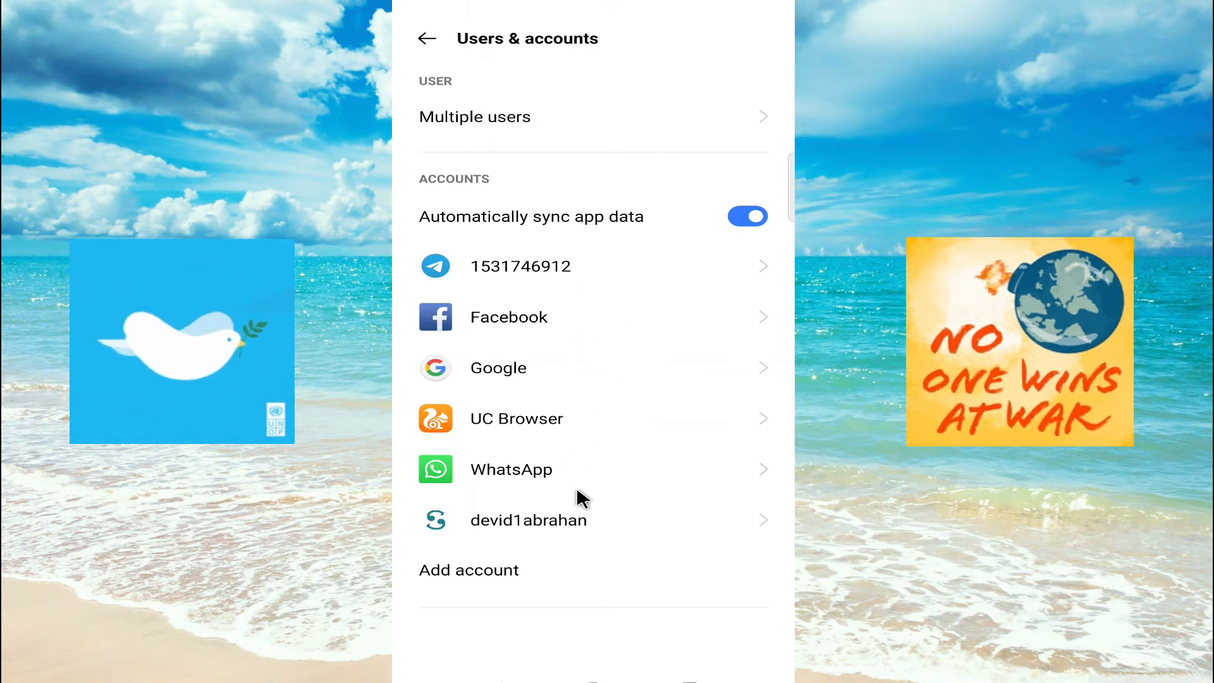
pyautogui.moveTo(604, 414)
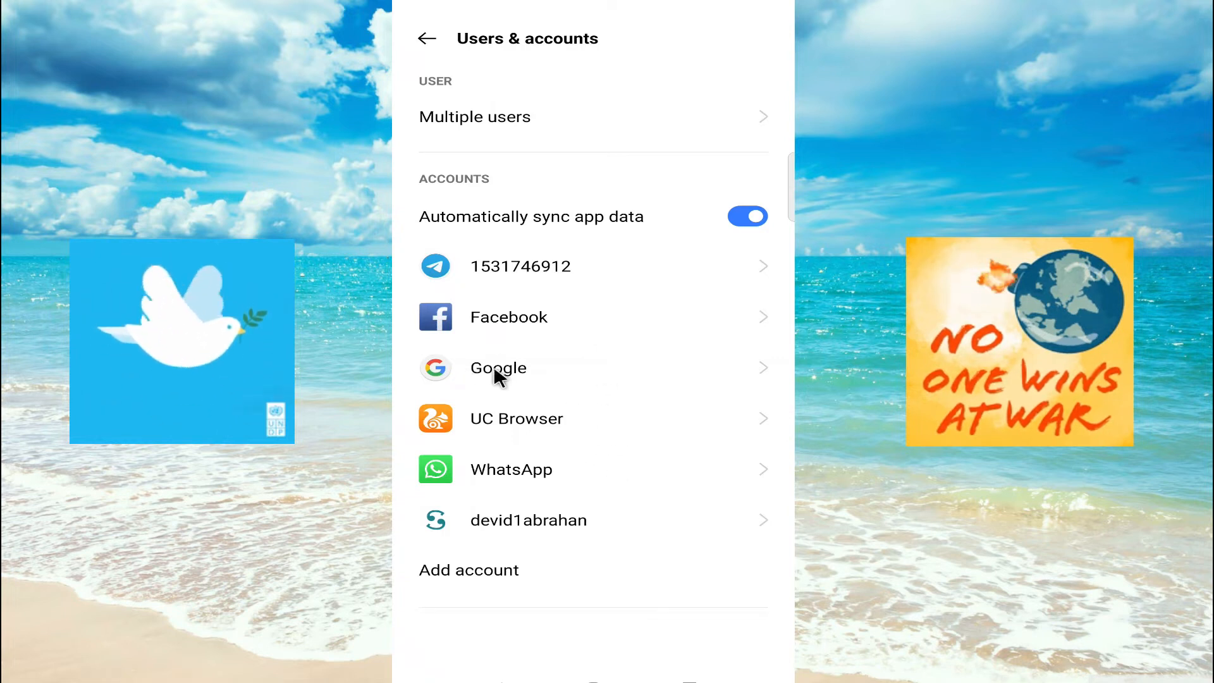
pyautogui.click(499, 368)
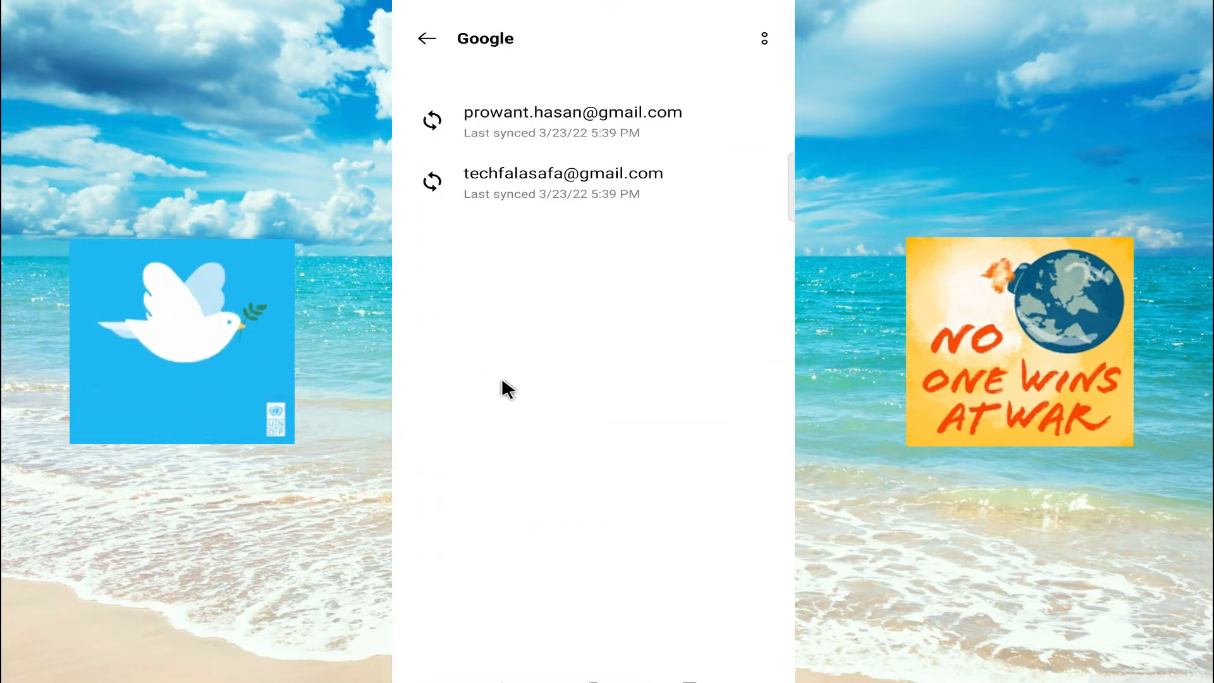
pyautogui.moveTo(557, 221)
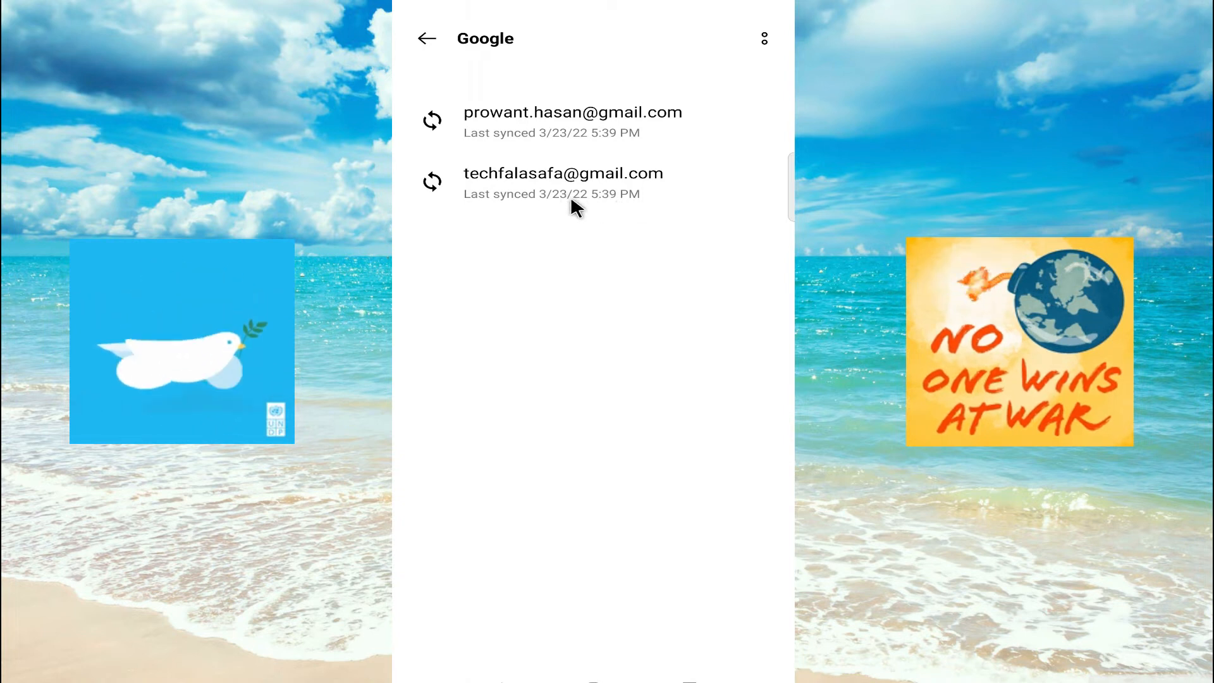
pyautogui.moveTo(604, 208)
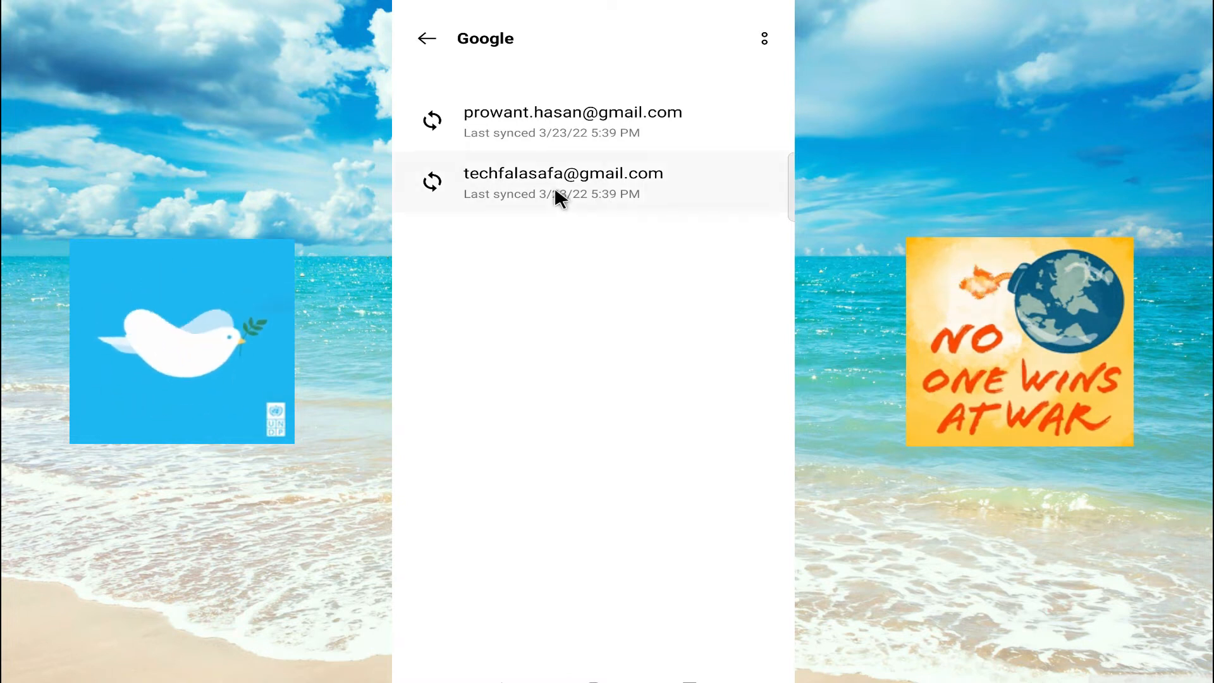
# Open the second Google account and choose Remove account from its menu
pyautogui.click(563, 183)
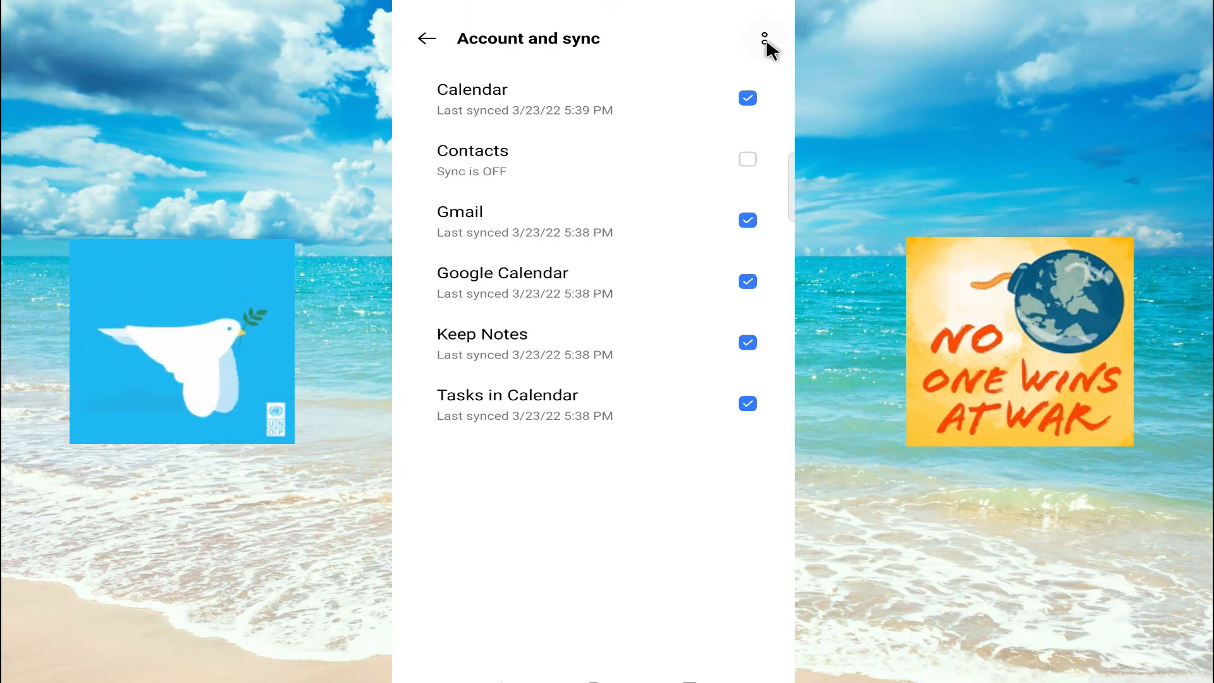
pyautogui.click(765, 38)
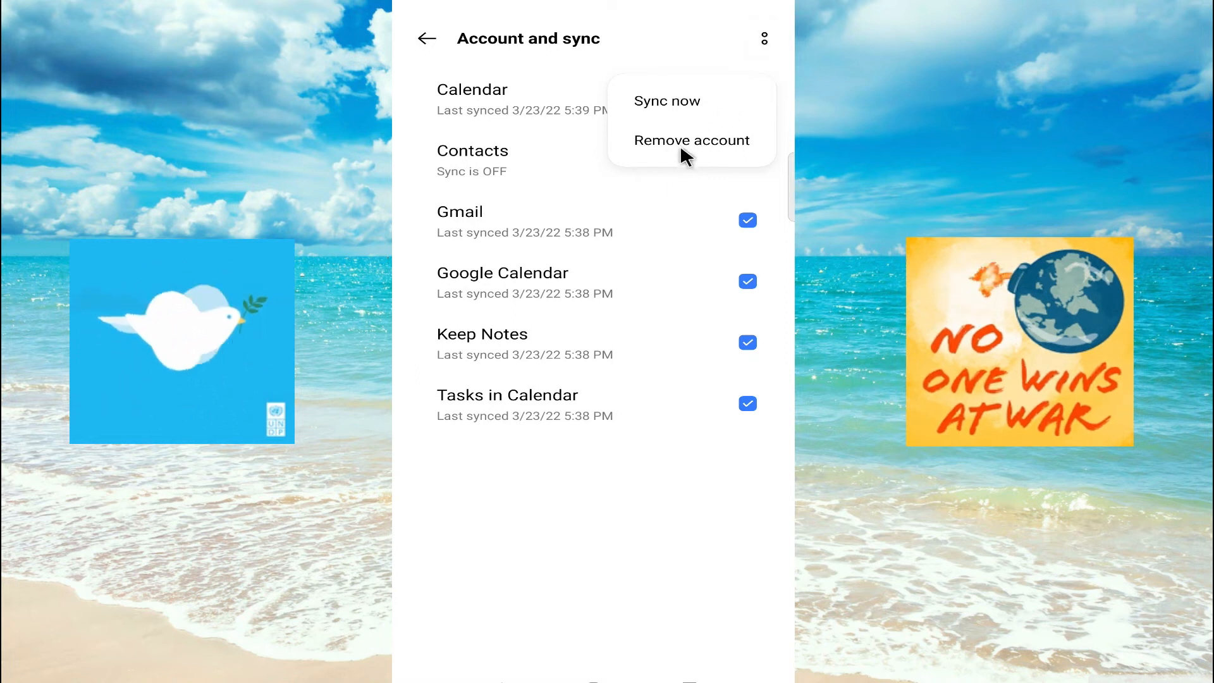
pyautogui.click(690, 140)
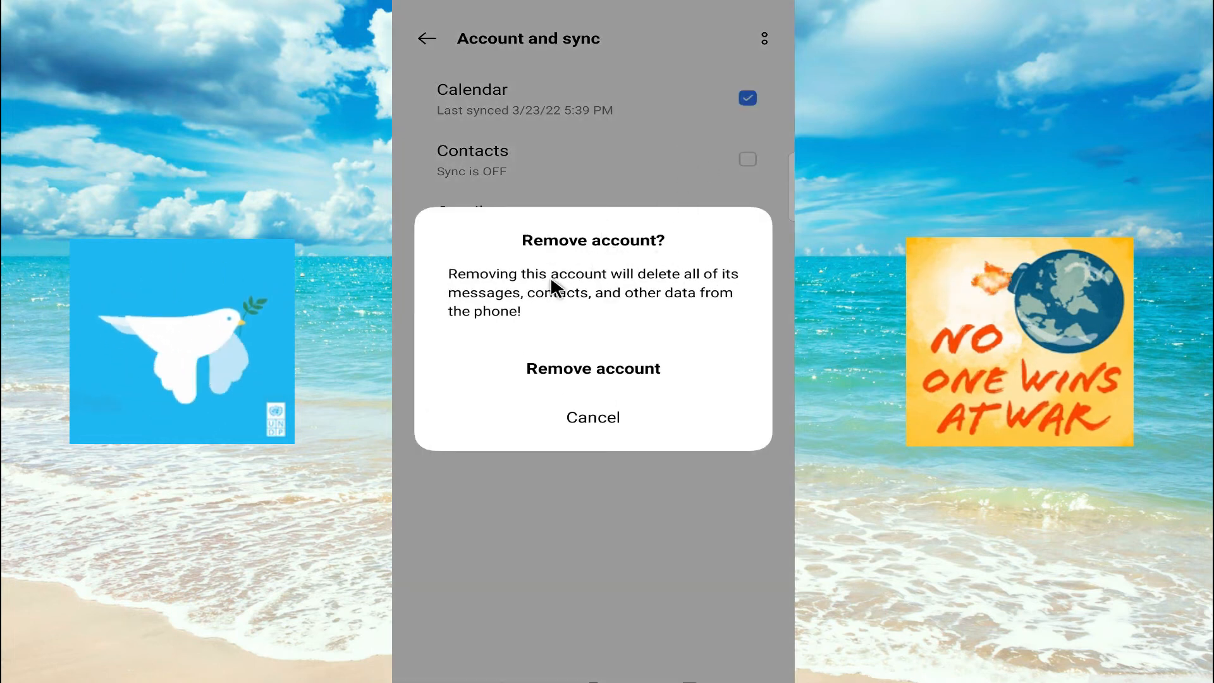
pyautogui.moveTo(665, 296)
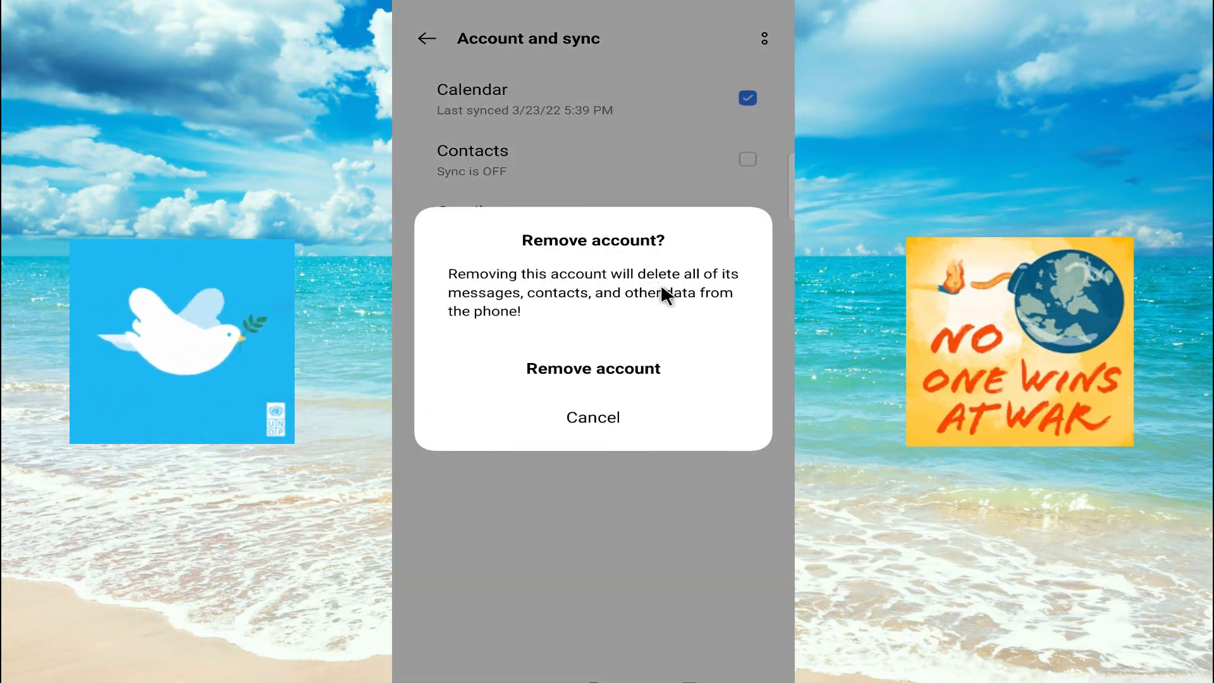
pyautogui.moveTo(554, 337)
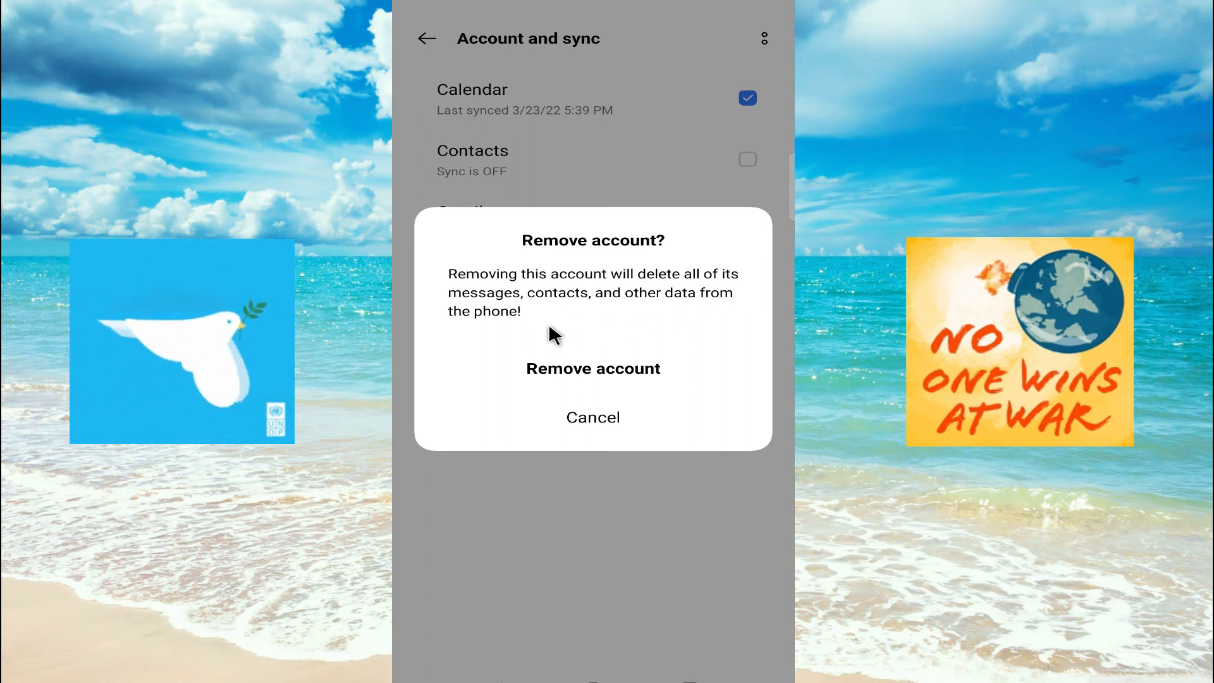
pyautogui.moveTo(604, 380)
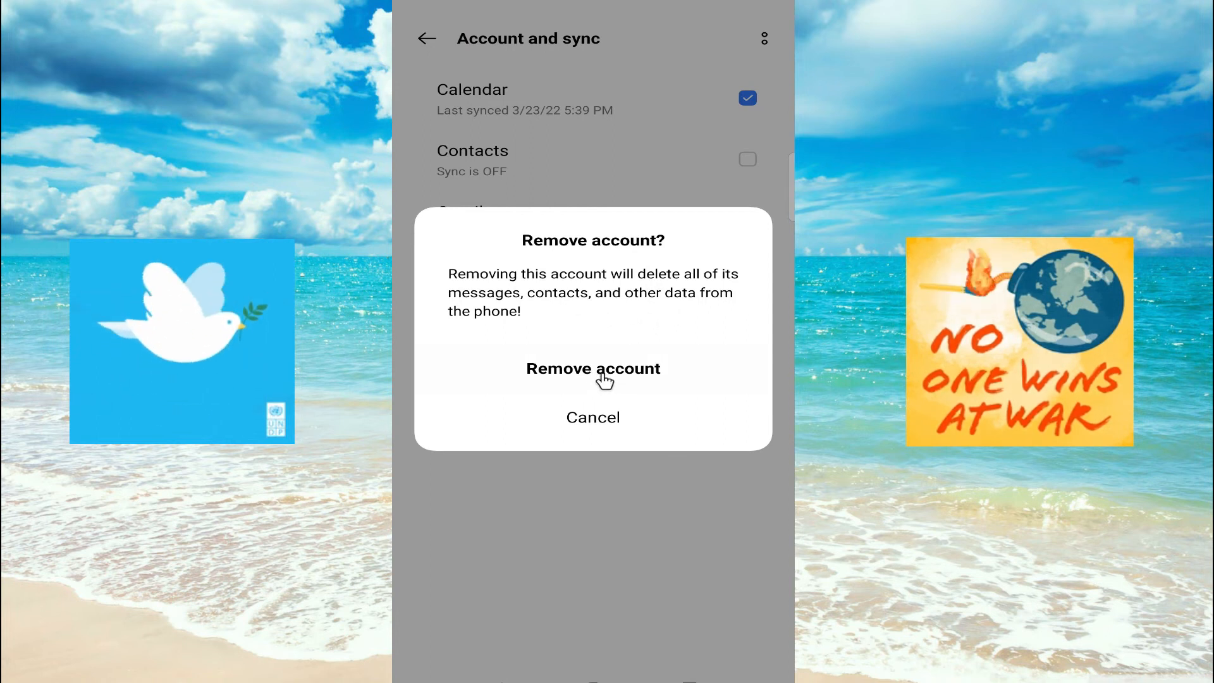
# Confirm removing the second Google account and return to the home screen
pyautogui.click(594, 368)
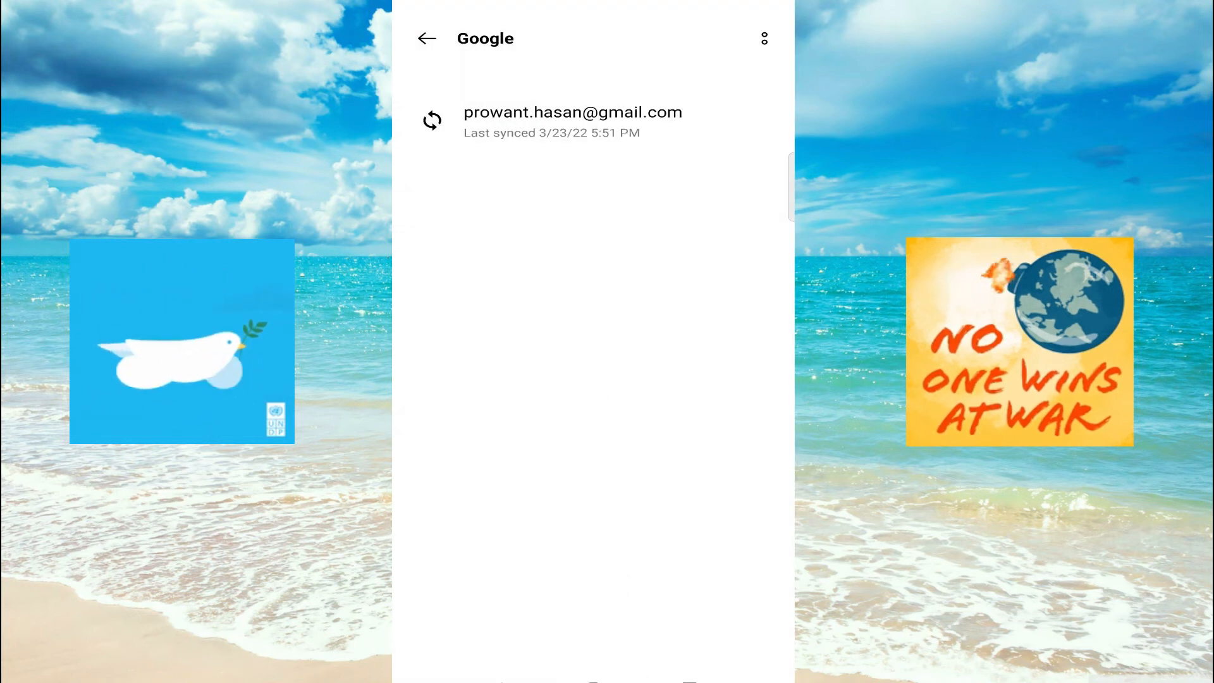
pyautogui.click(427, 38)
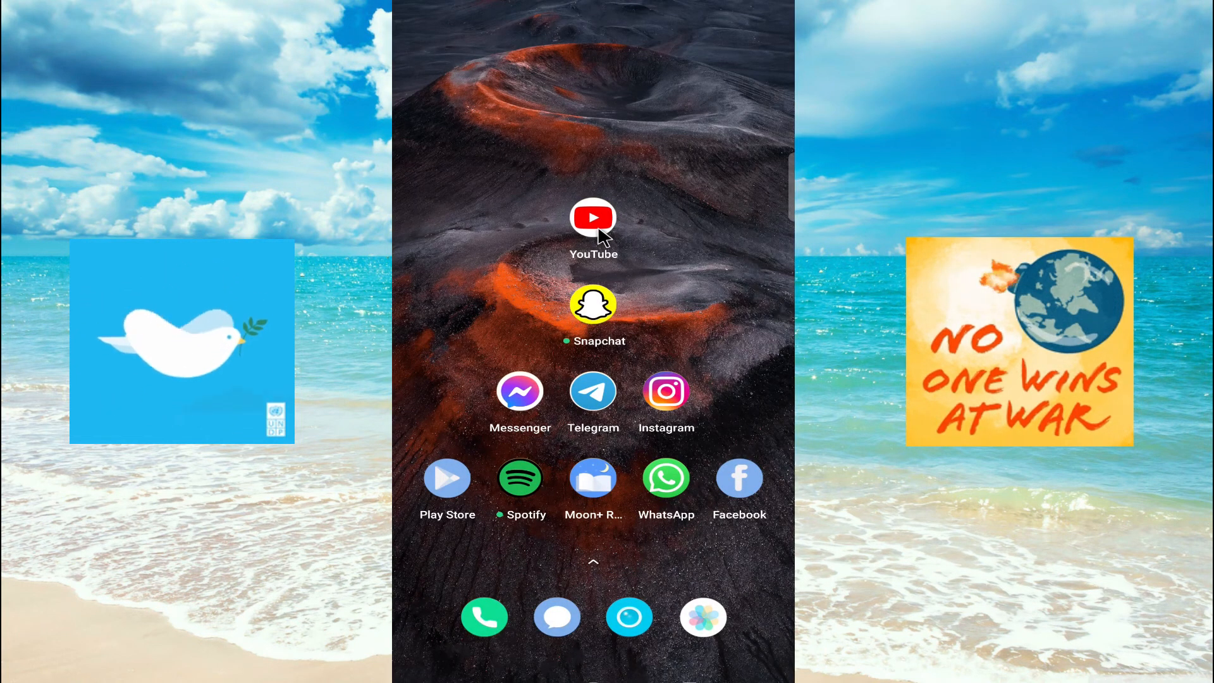
# Relaunch YouTube, which shows a problem signing in to the account
pyautogui.click(593, 217)
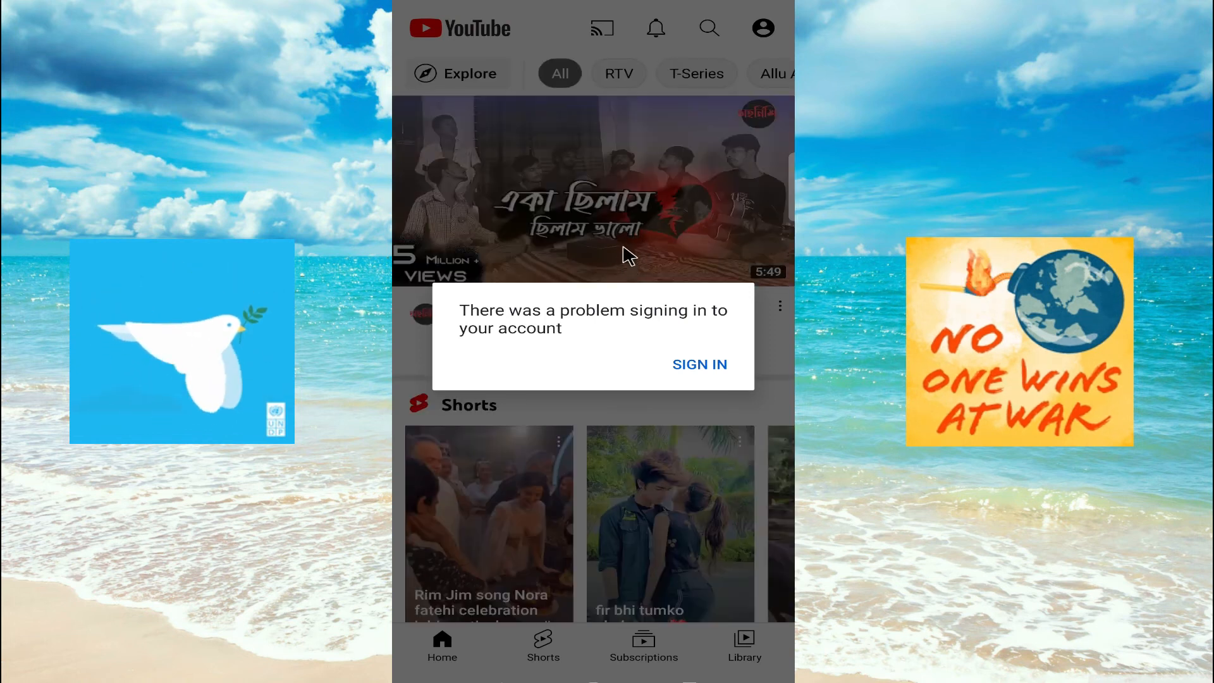
pyautogui.moveTo(755, 66)
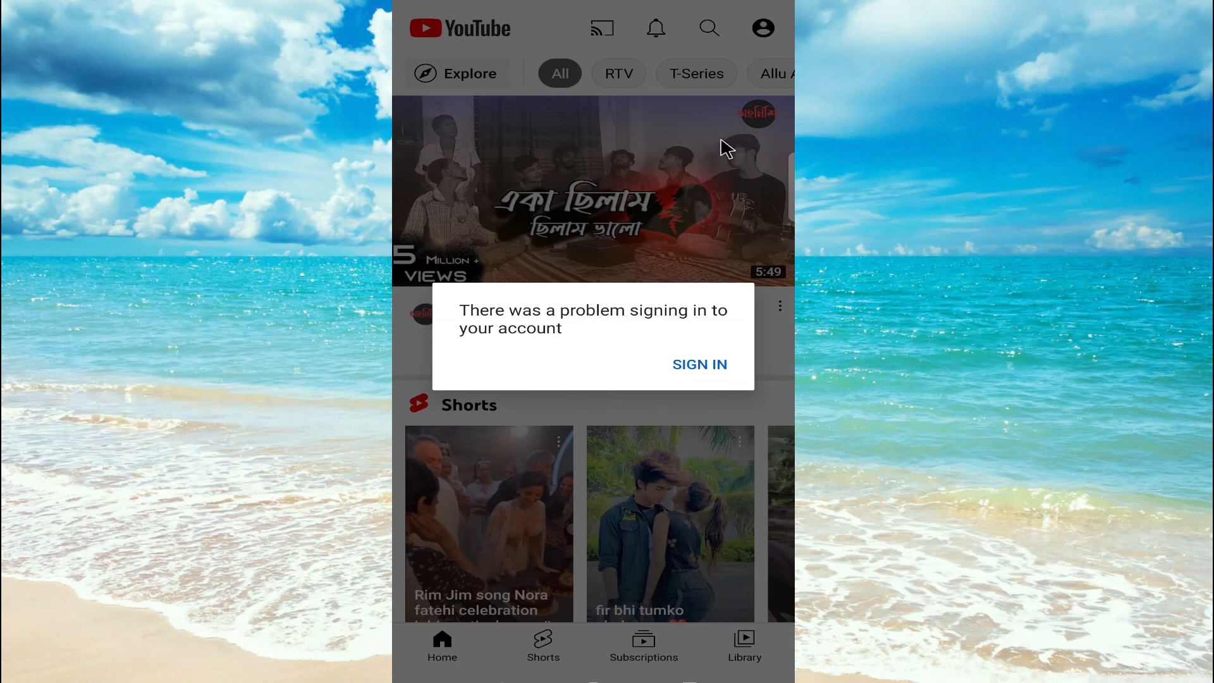
pyautogui.moveTo(552, 352)
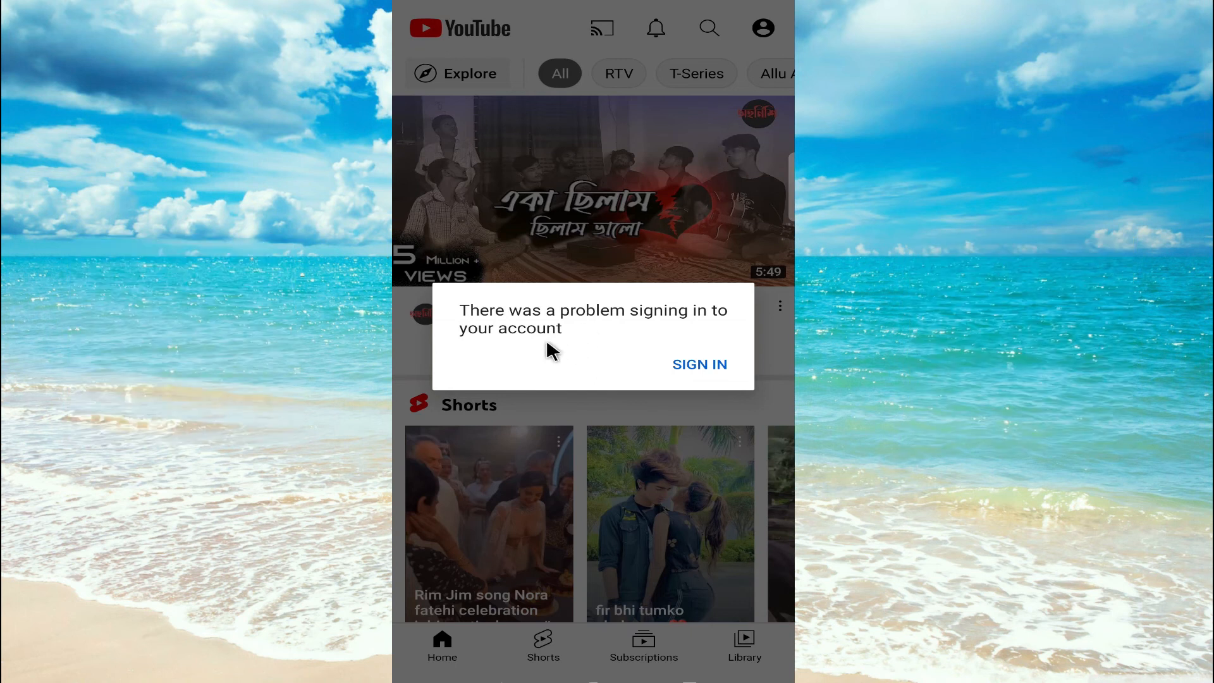
pyautogui.moveTo(567, 345)
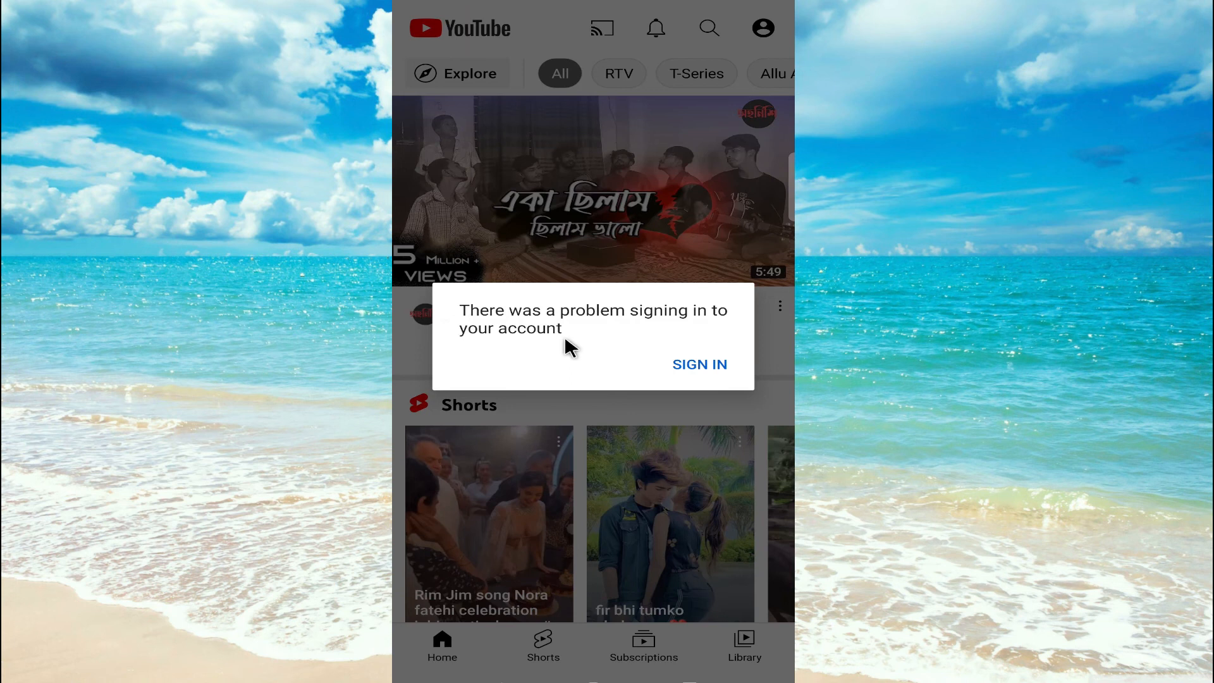
pyautogui.moveTo(678, 364)
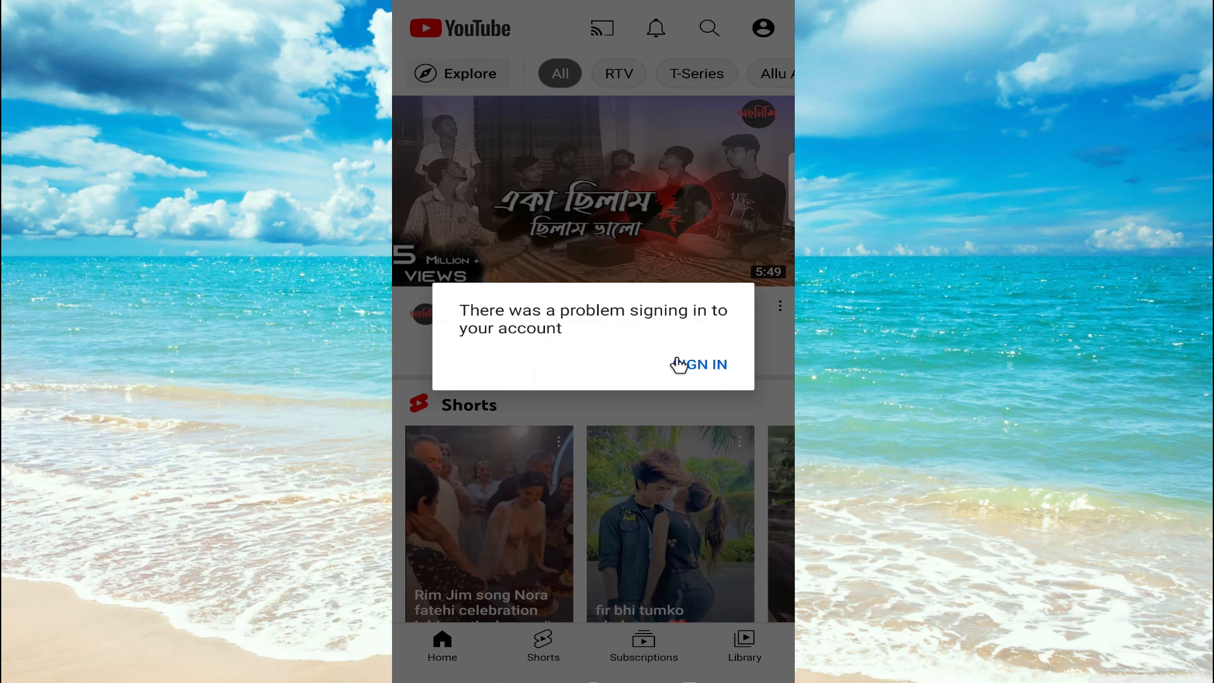
pyautogui.moveTo(695, 380)
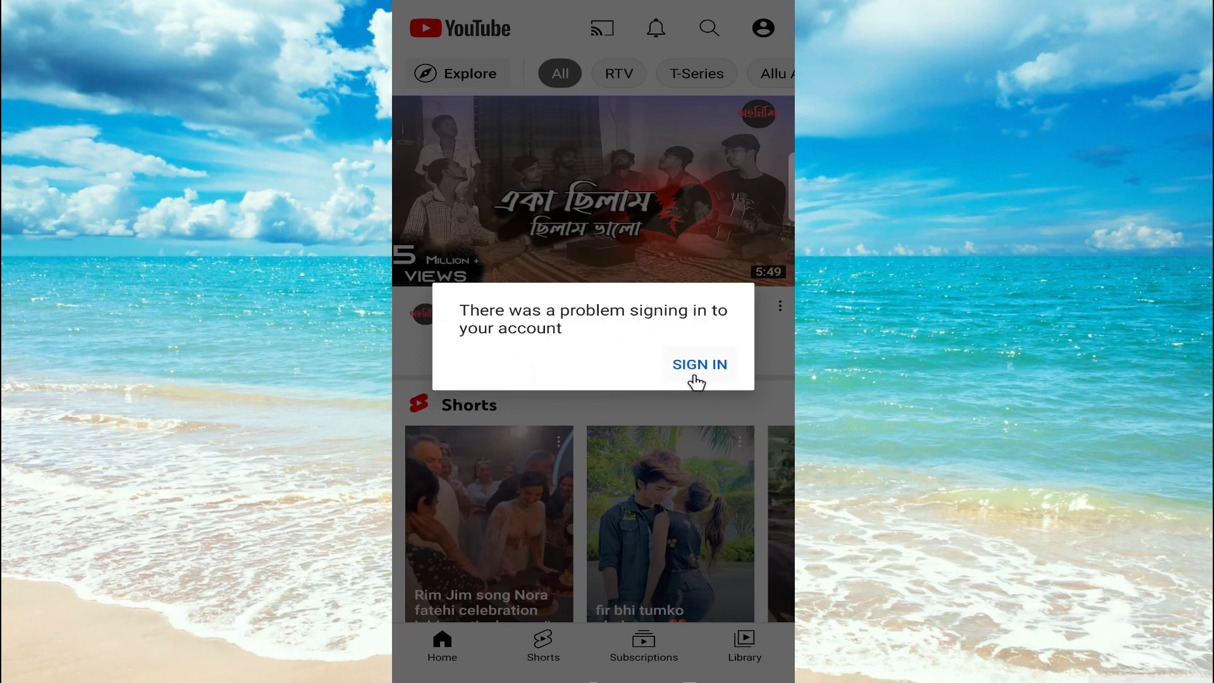
pyautogui.moveTo(621, 355)
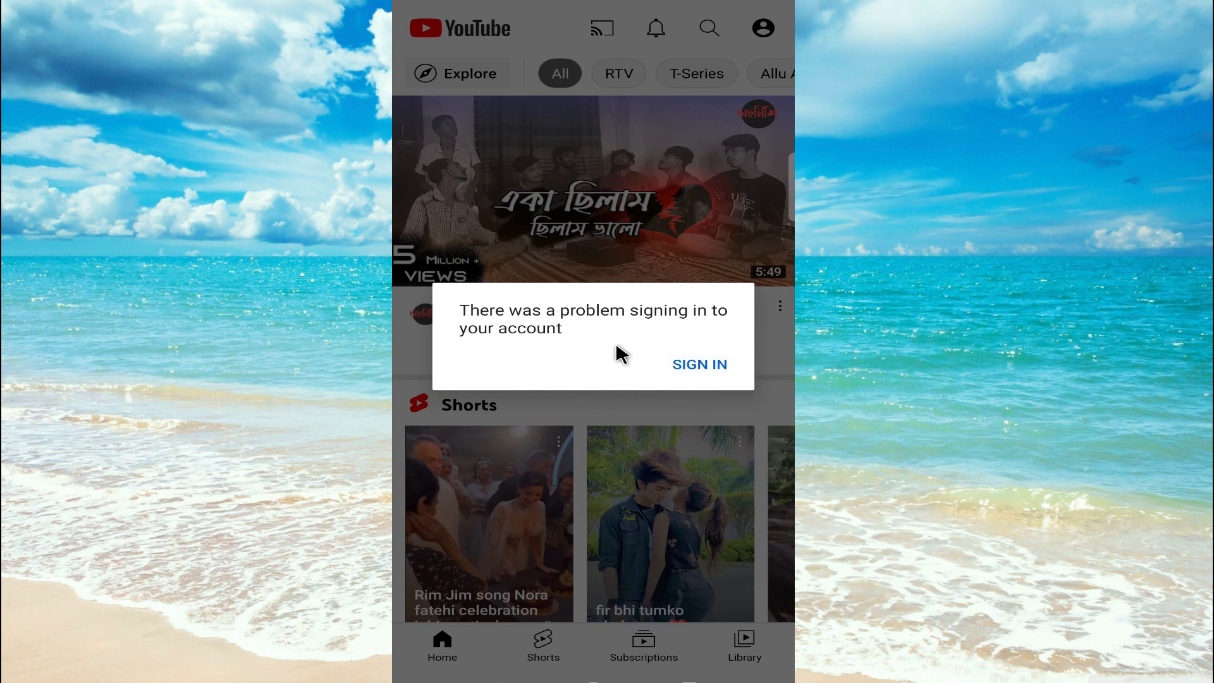